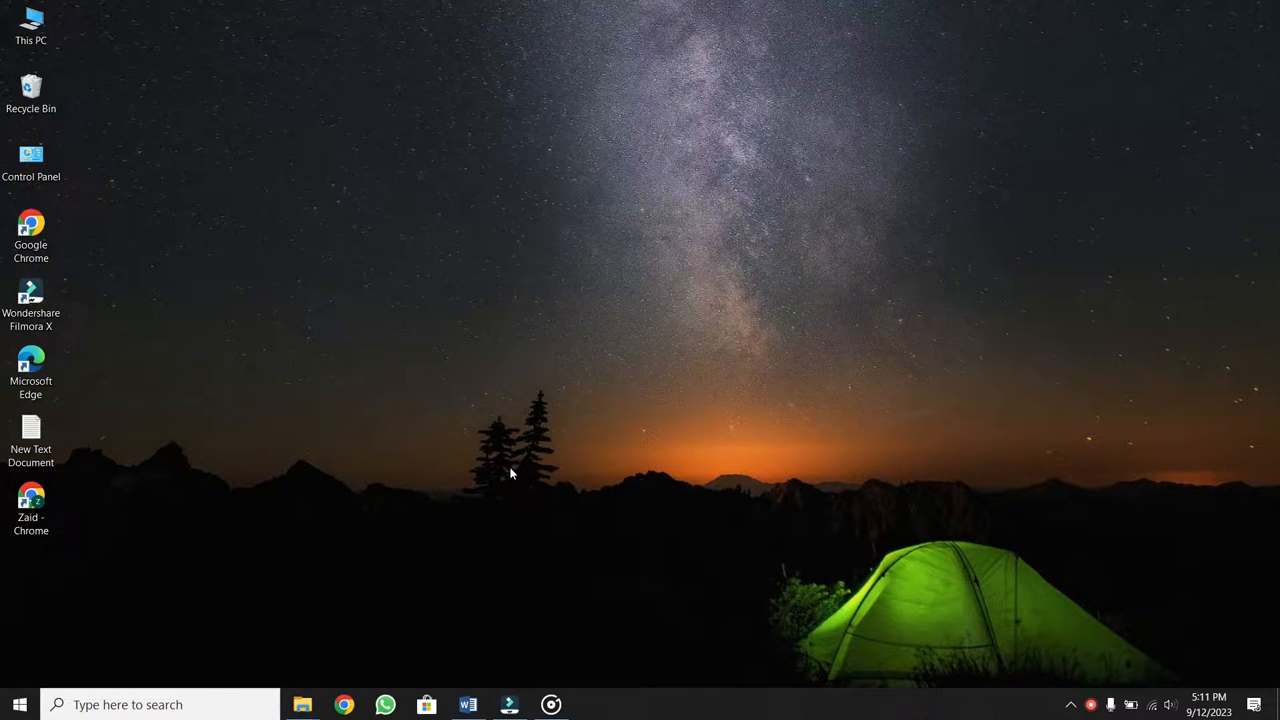
# Launch Microsoft Word and start a new blank document.
pyautogui.click(468, 704)
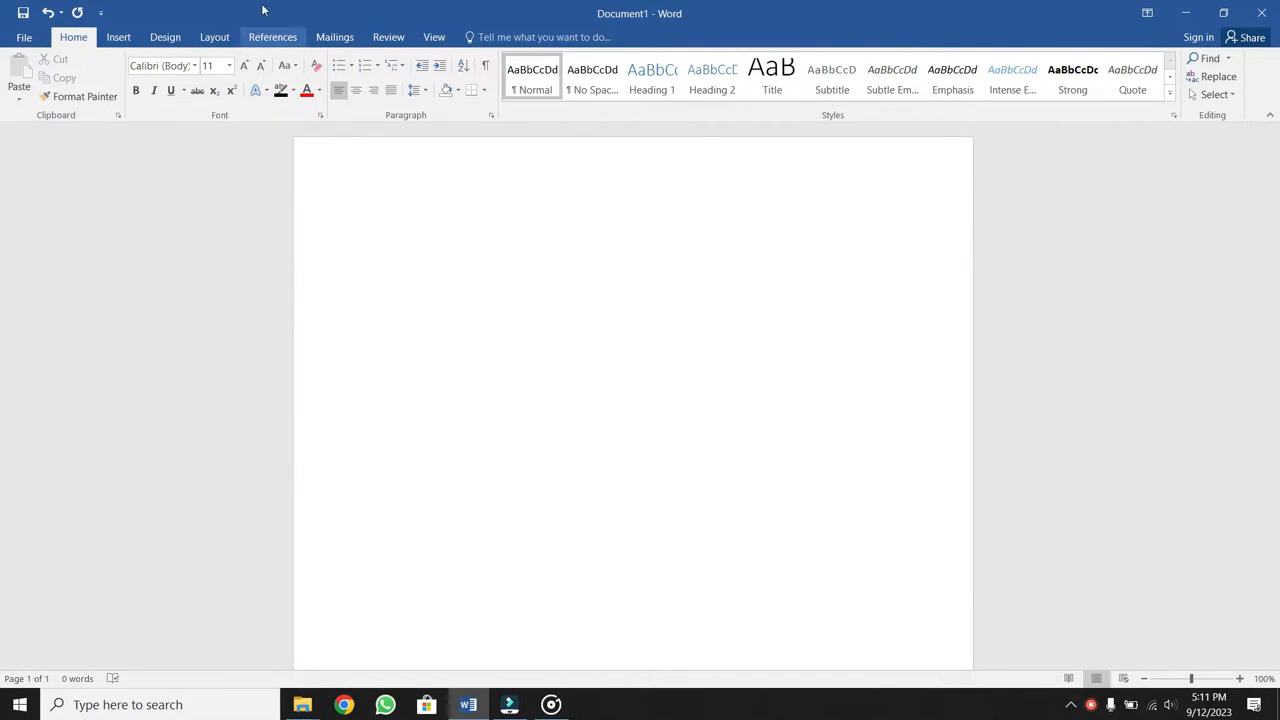
pyautogui.click(372, 224)
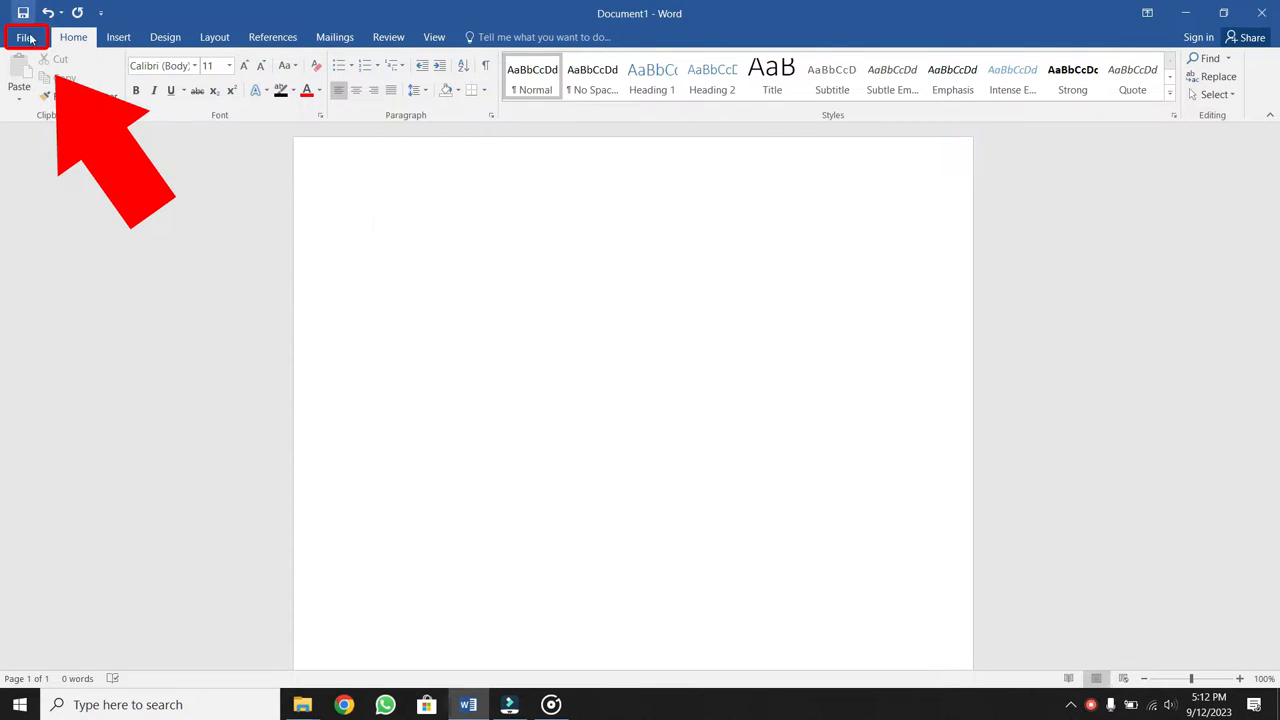
# Go to File and bring up the Word Options window on General settings.
pyautogui.click(28, 36)
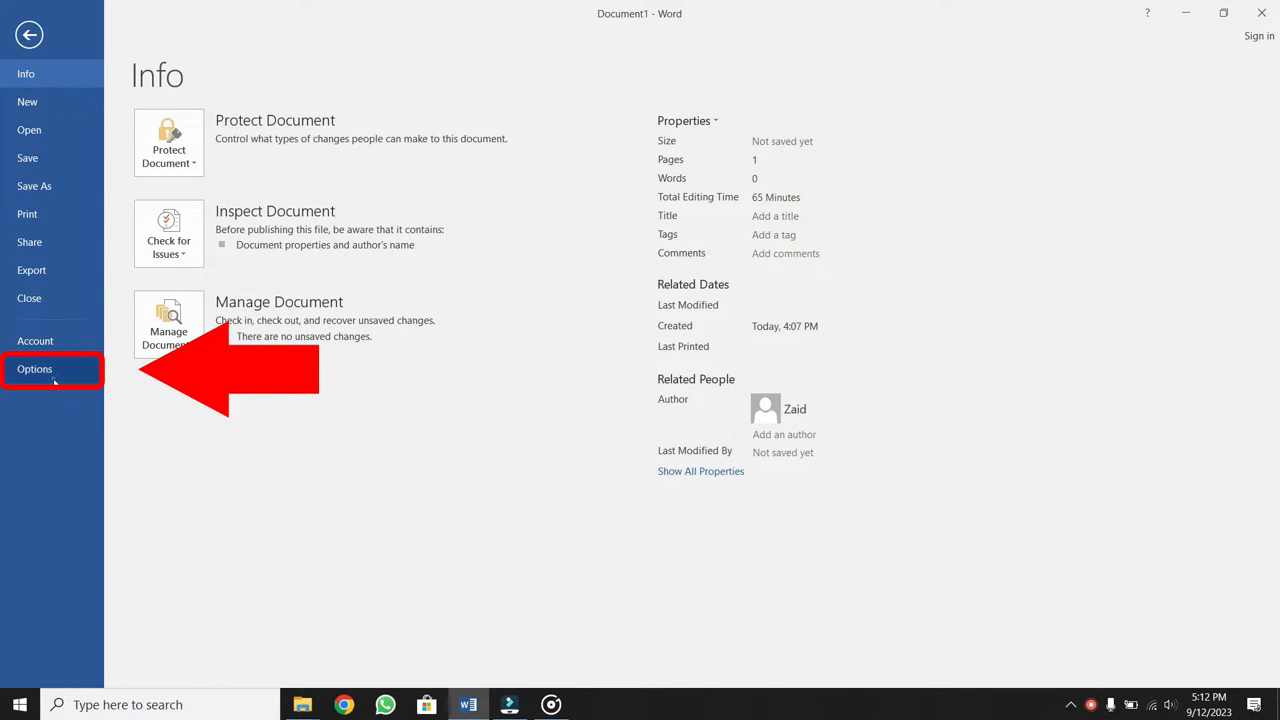
pyautogui.click(34, 368)
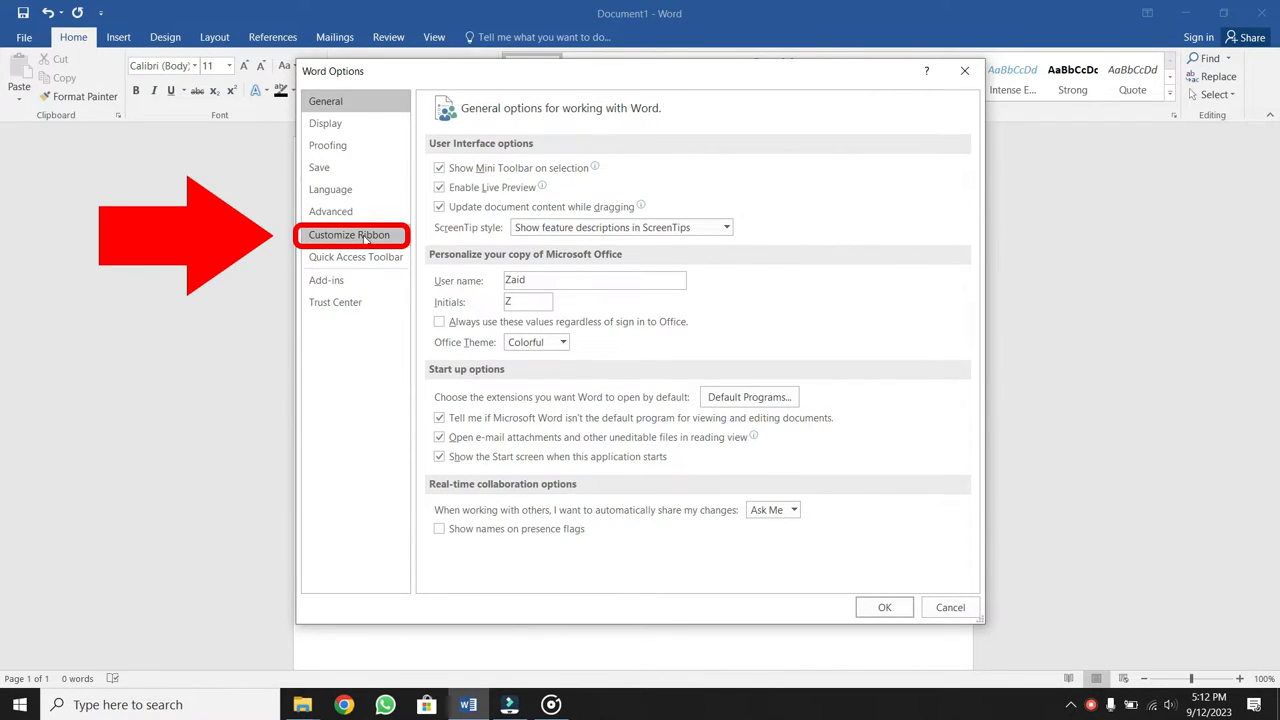
# Switch to Customize Ribbon and expand the 'Choose commands from' list.
pyautogui.click(348, 234)
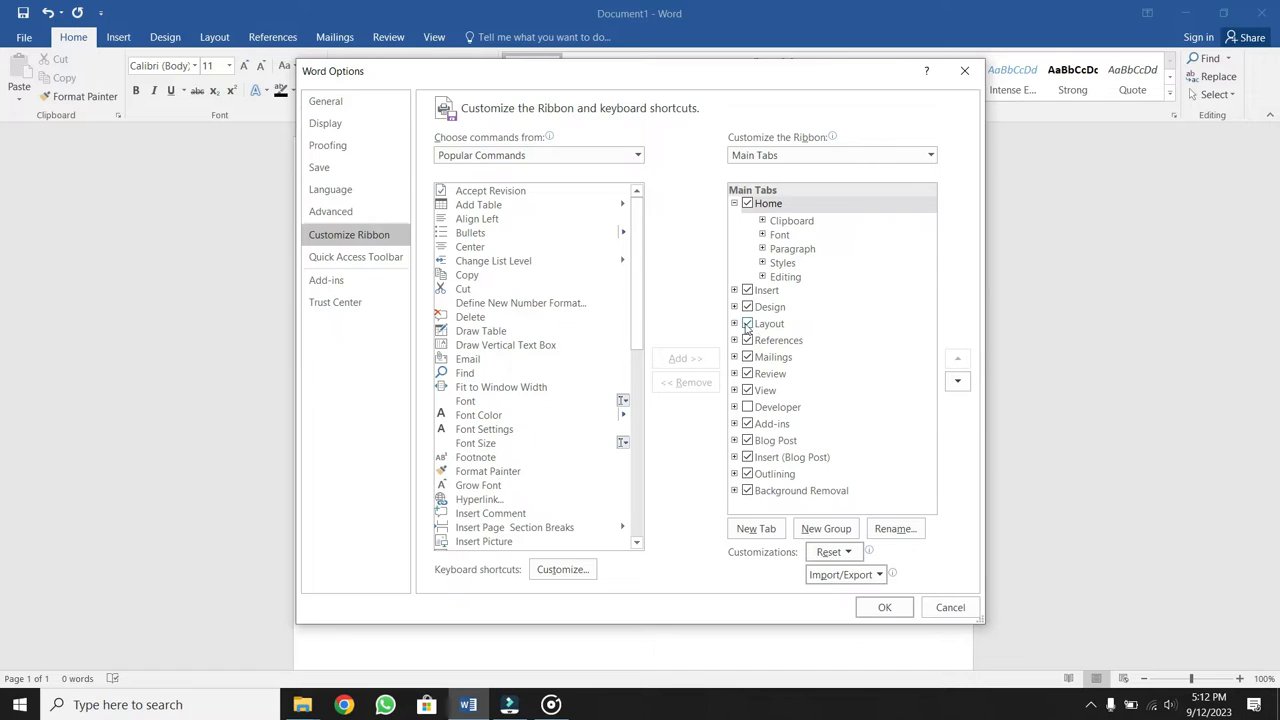
pyautogui.click(636, 156)
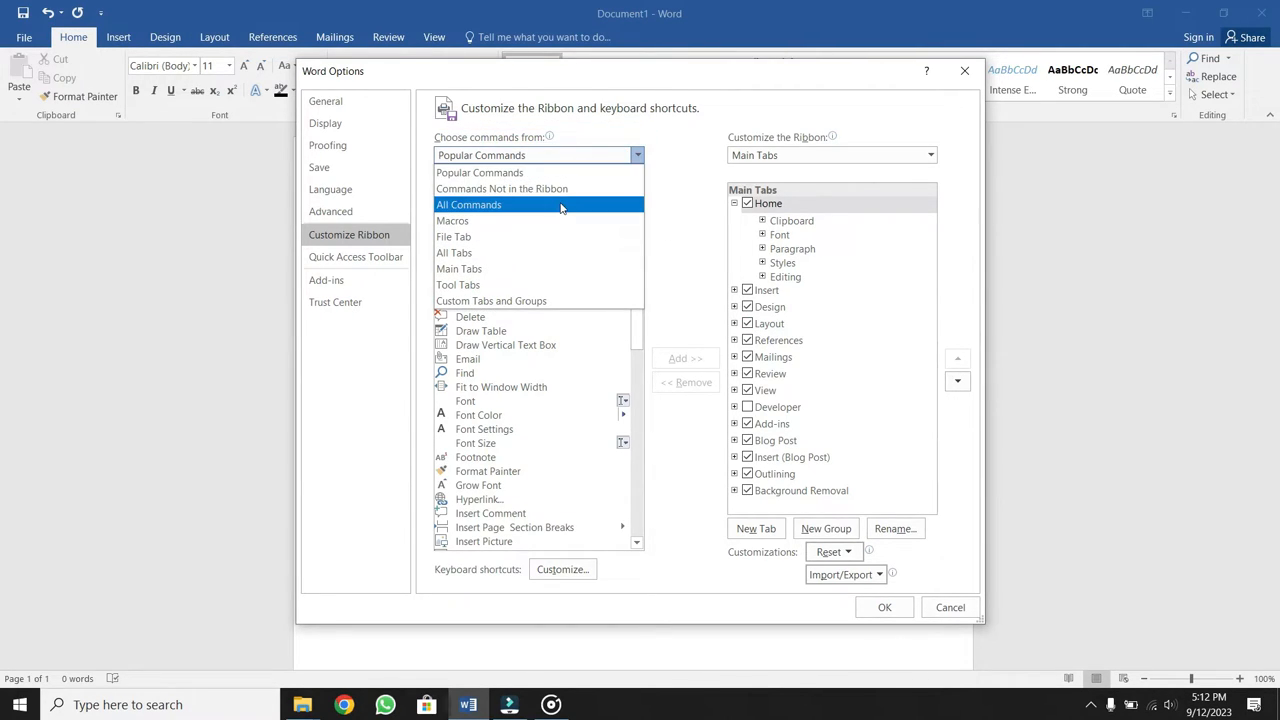
# From Tool Tabs, add the Ink Tools Pens tab to the ribbon and confirm with OK.
pyautogui.click(456, 284)
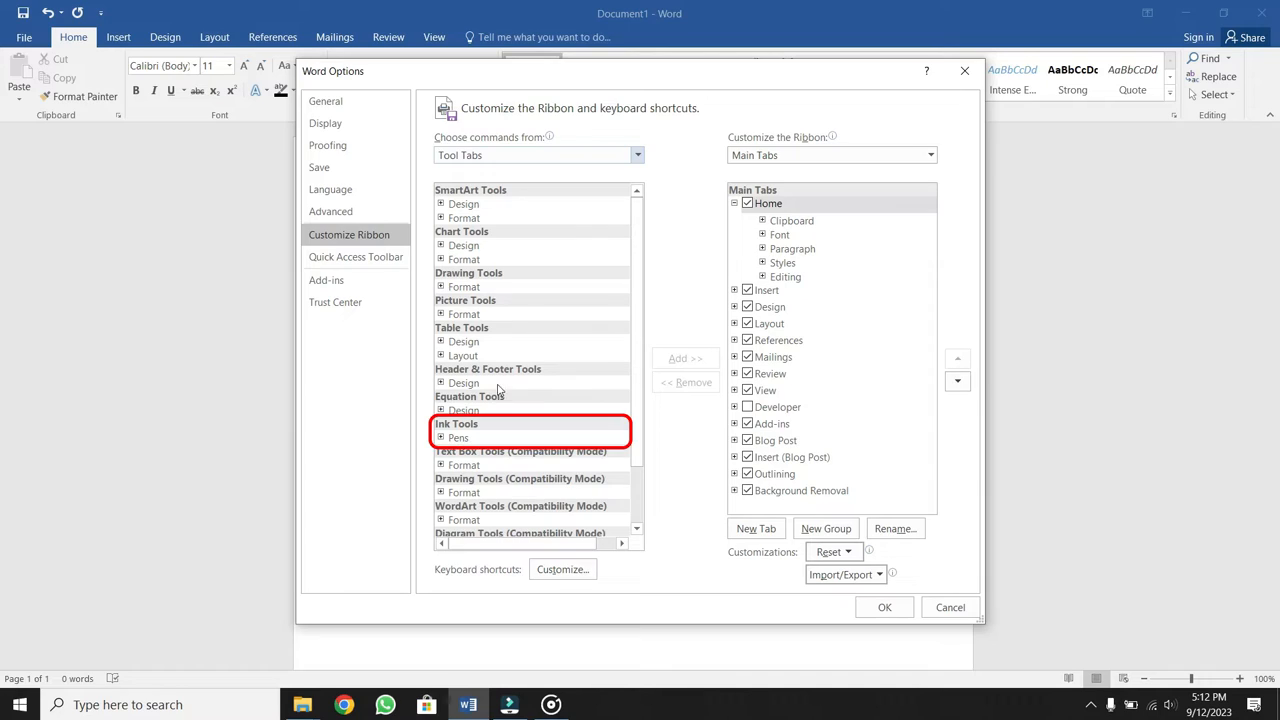
pyautogui.click(458, 438)
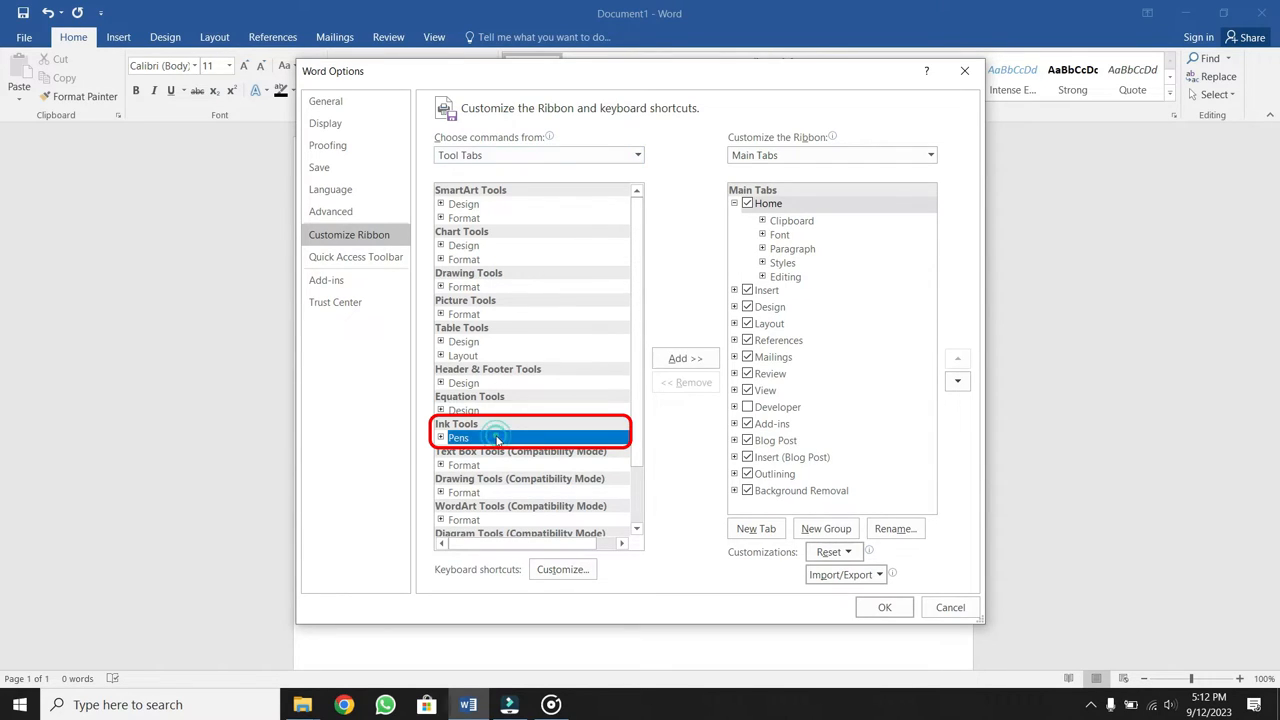
pyautogui.click(458, 438)
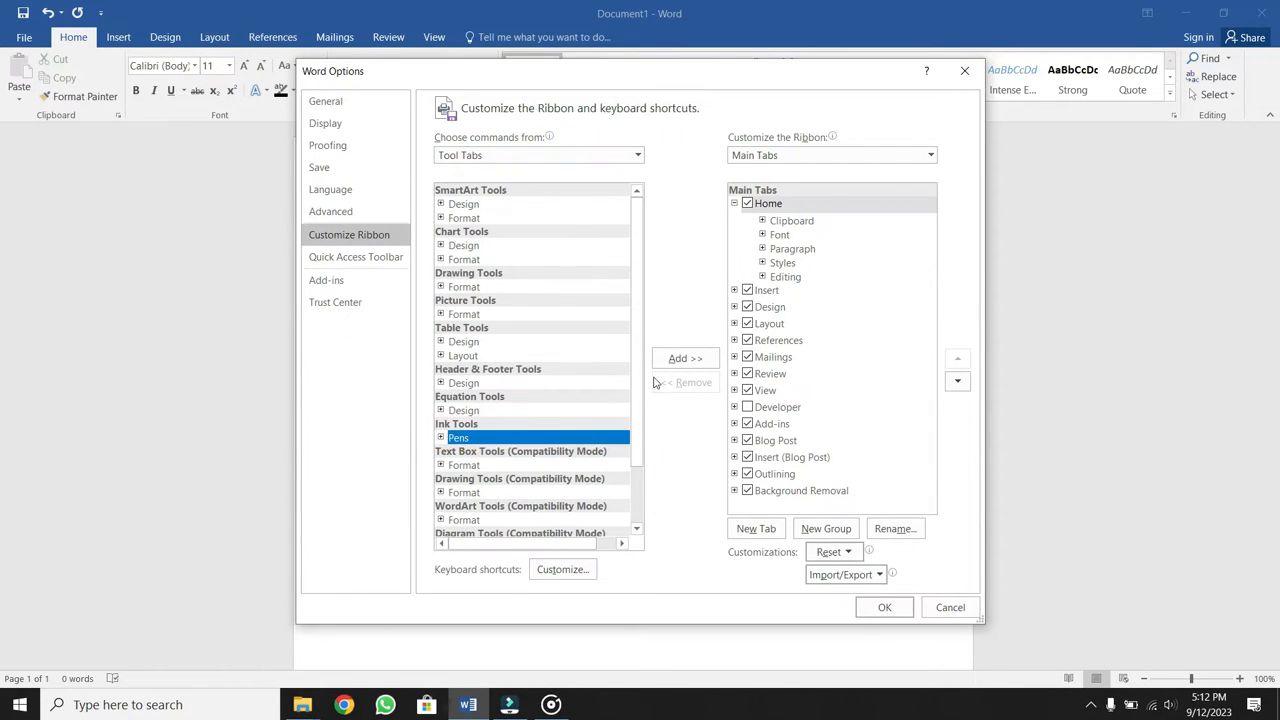
pyautogui.click(684, 358)
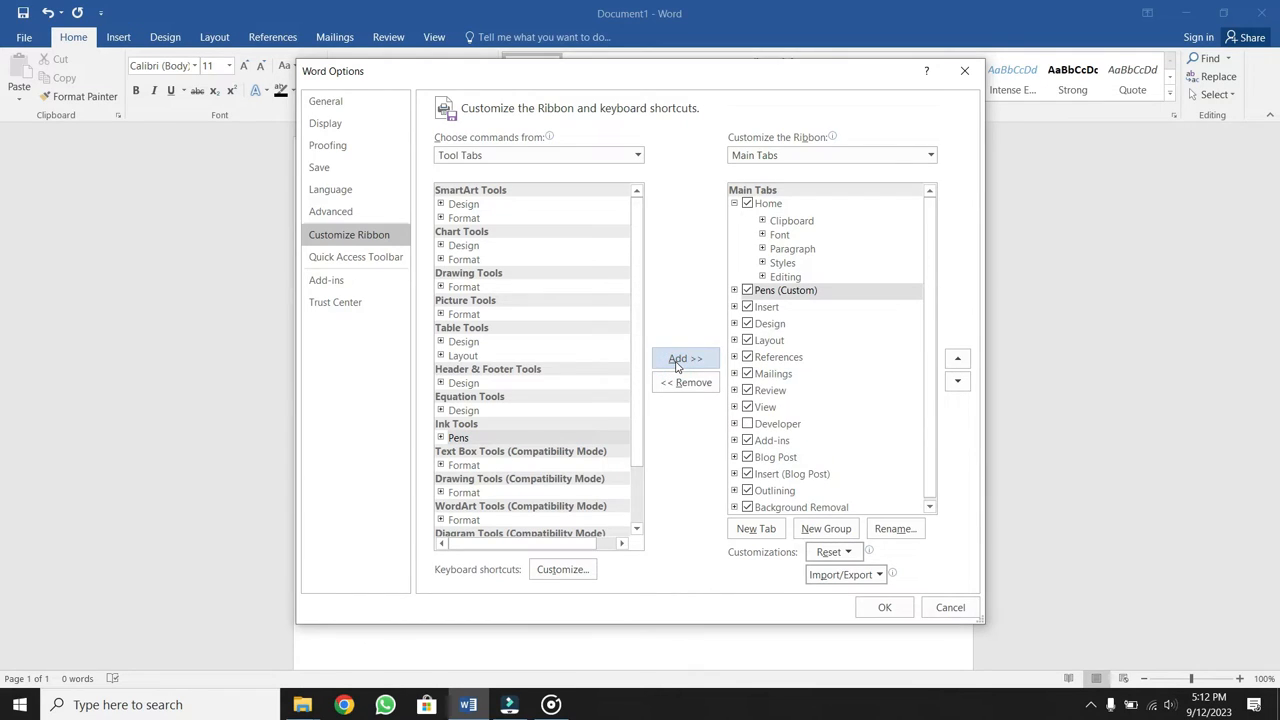
pyautogui.click(784, 288)
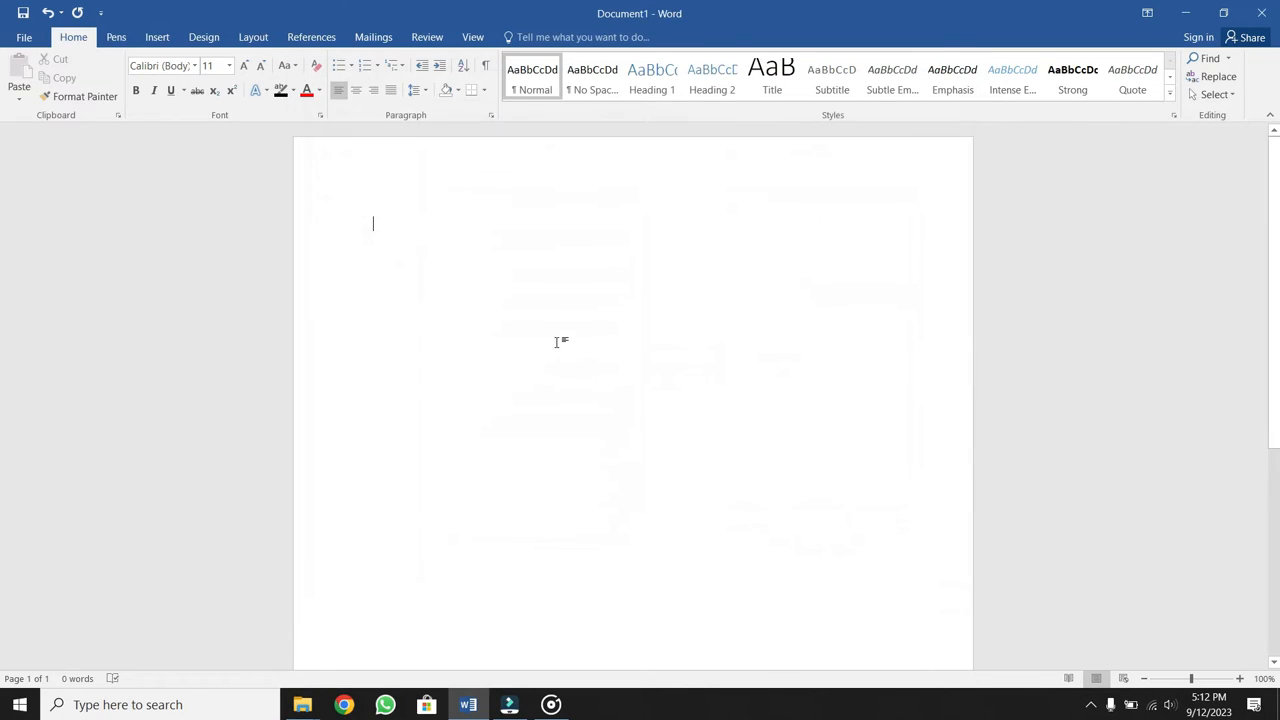
# Show the new Pens tab with its pen, highlighter, eraser and Ink to Math tools.
pyautogui.click(116, 36)
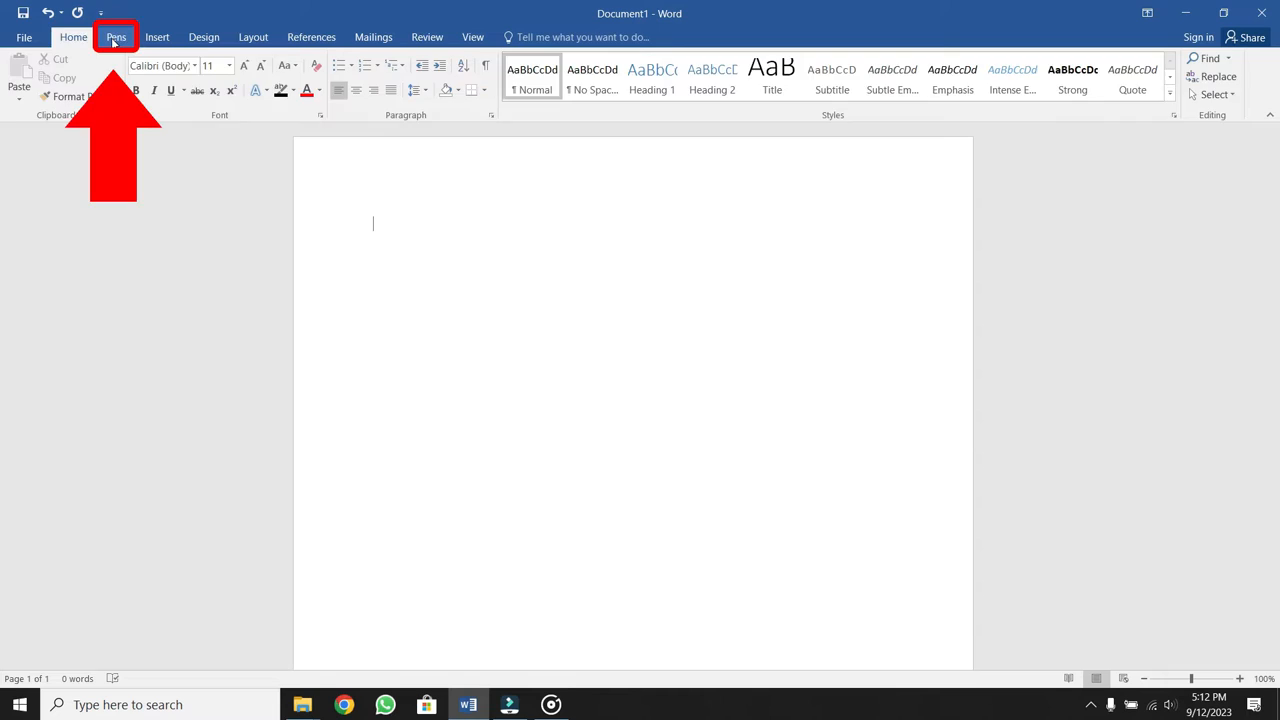
pyautogui.click(116, 36)
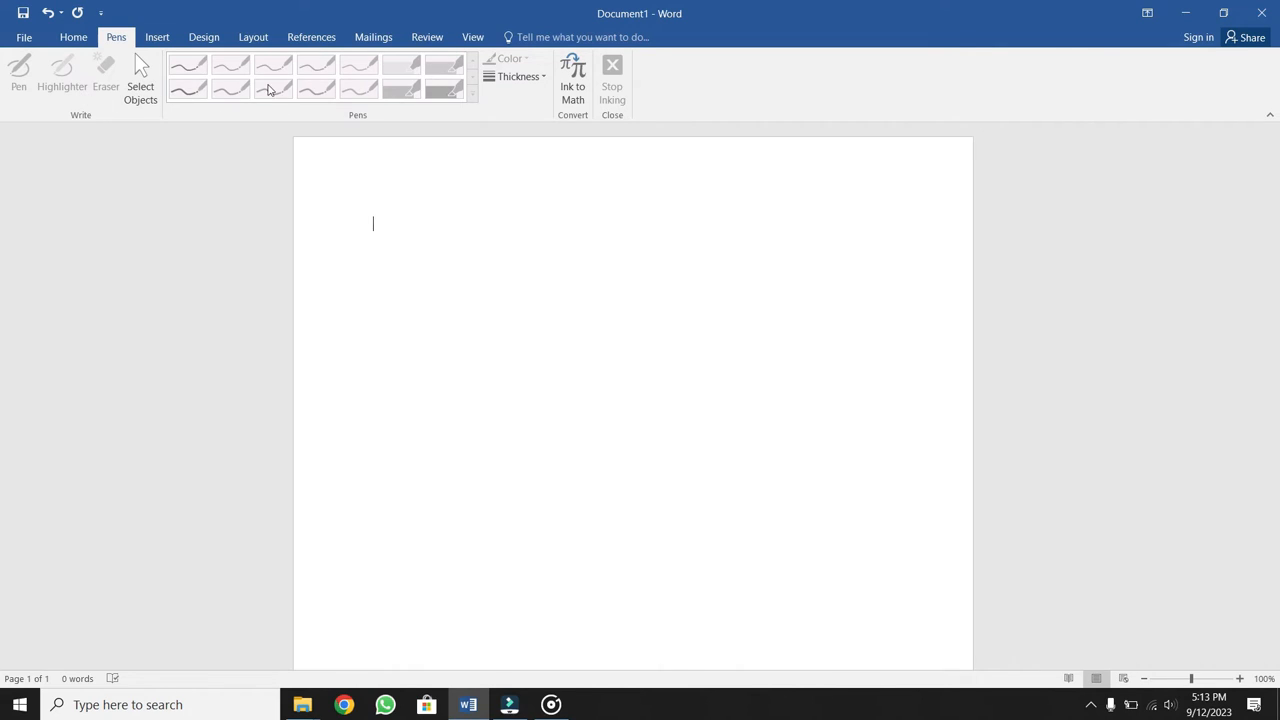
pyautogui.moveTo(410, 232)
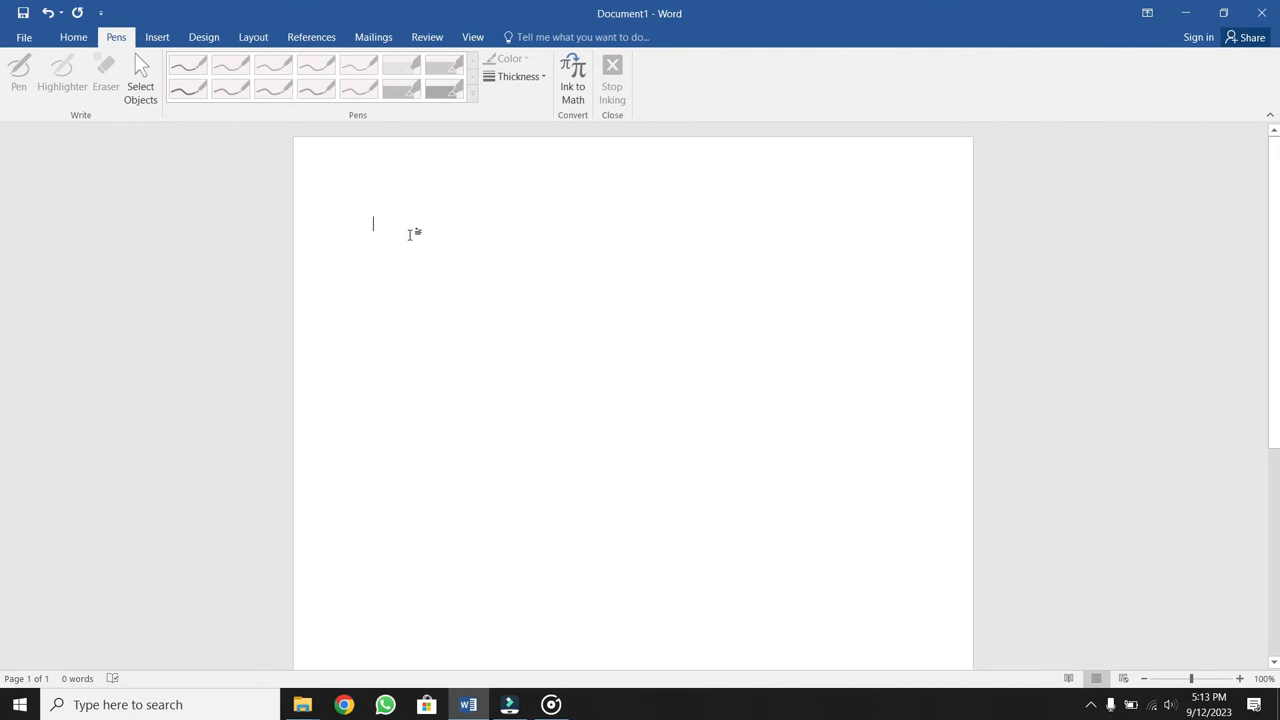
pyautogui.moveTo(514, 288)
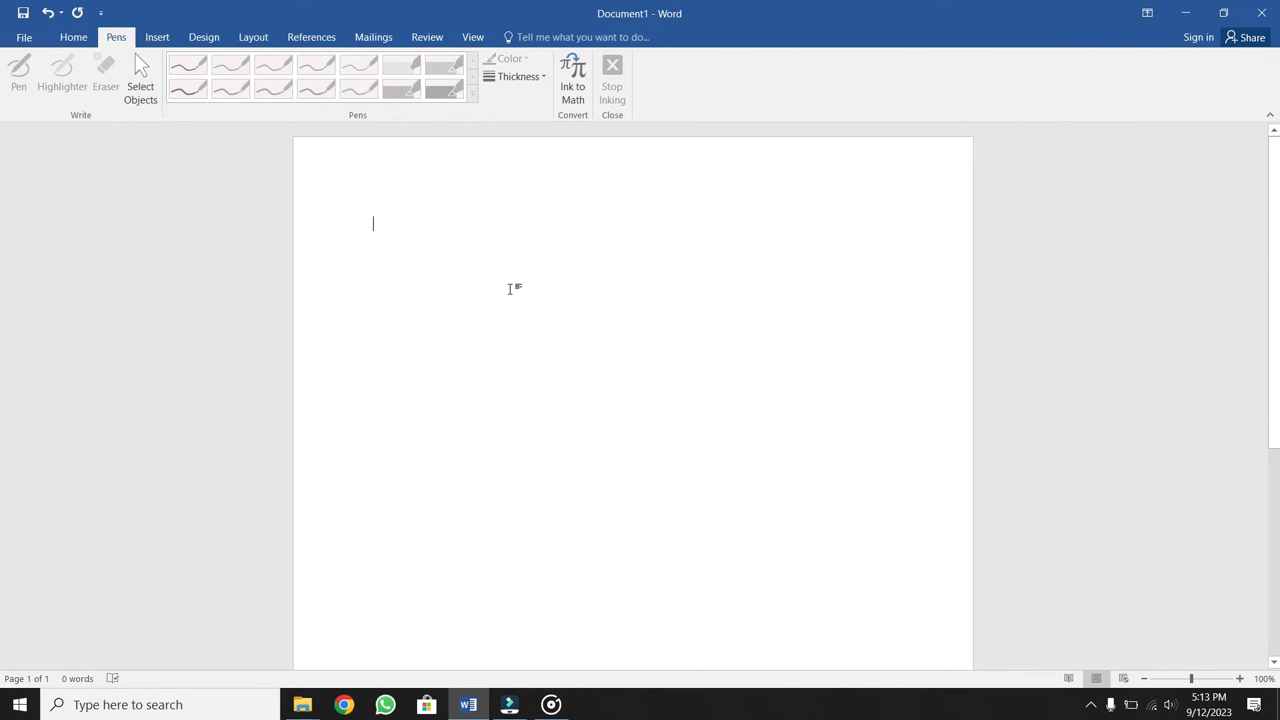